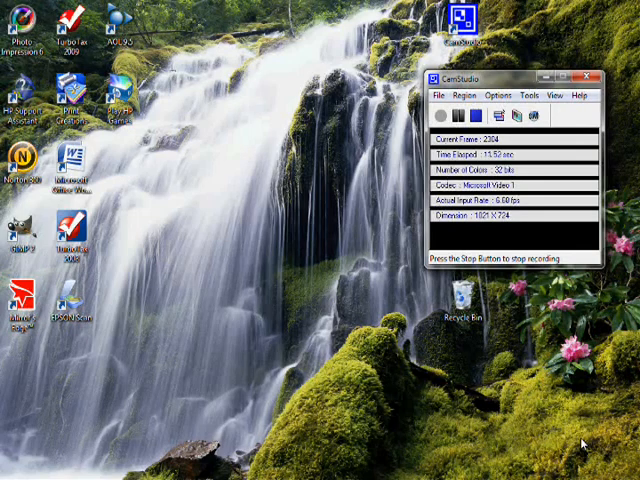
# Step: Launch GIMP from the desktop shortcut
pyautogui.click(64, 236)
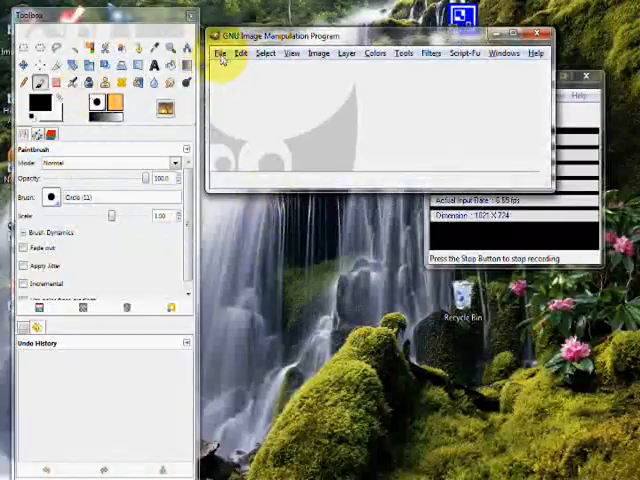
# Step: Open 3-d Channel Template.xcf from Pictures > Channel Templates
pyautogui.click(220, 52)
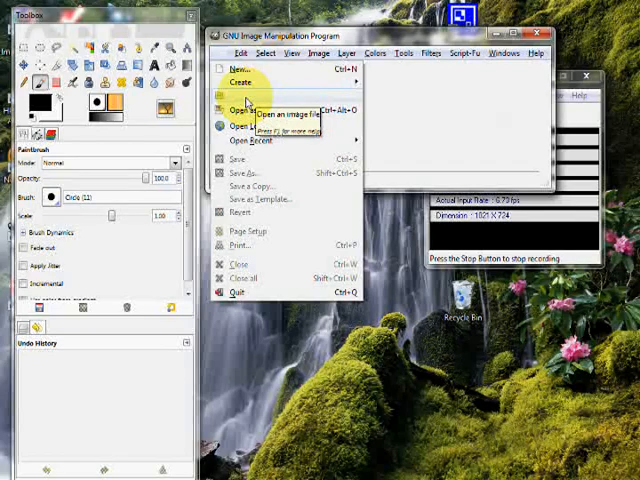
pyautogui.click(232, 110)
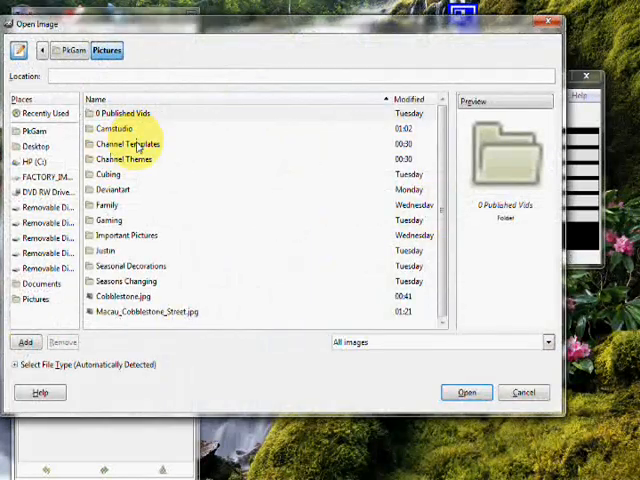
pyautogui.doubleClick(126, 144)
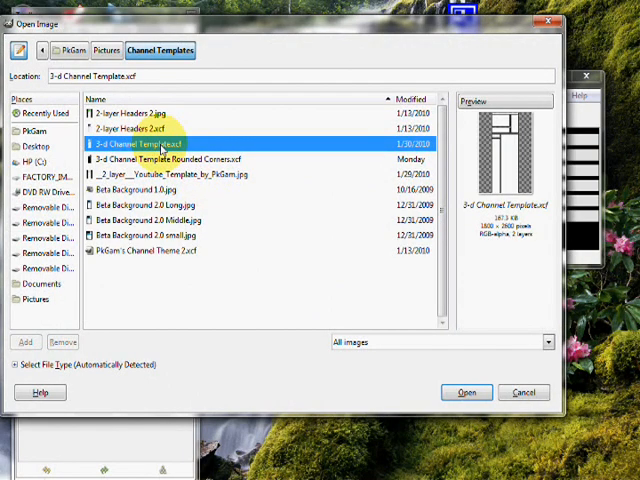
pyautogui.click(464, 392)
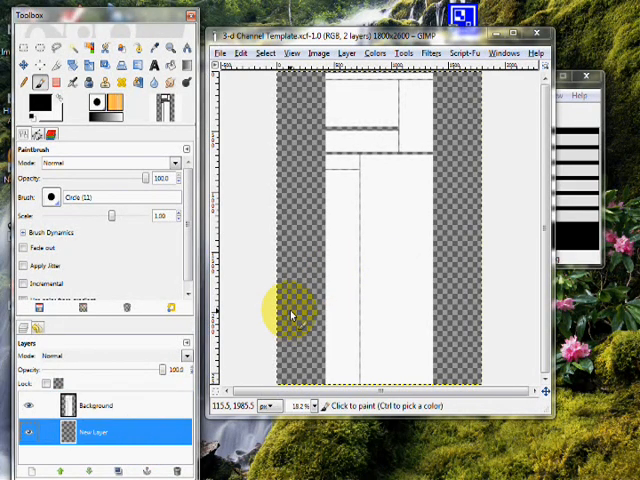
pyautogui.moveTo(456, 276)
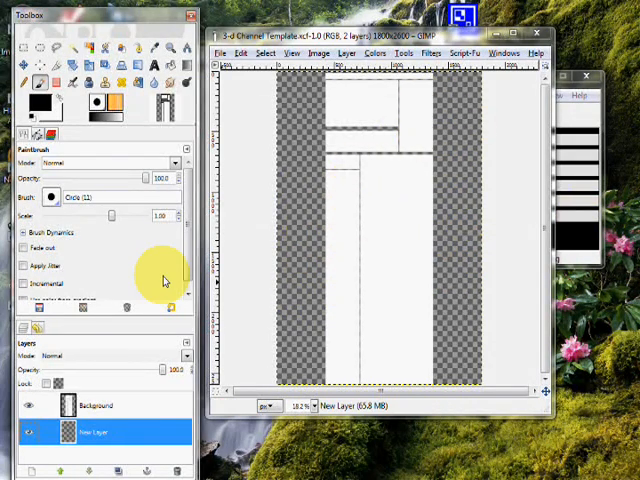
pyautogui.moveTo(224, 62)
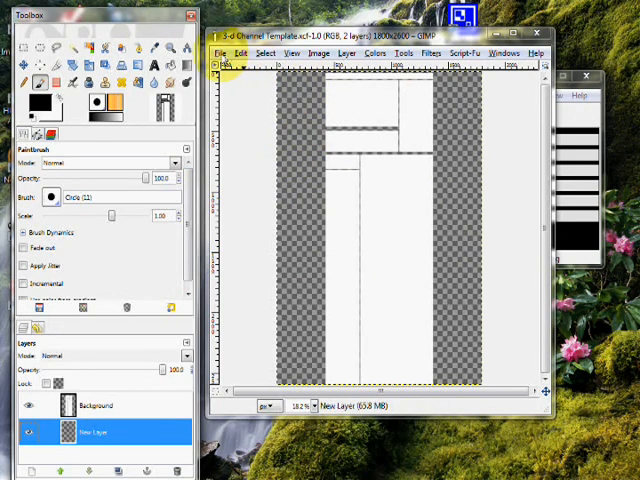
# Step: Open Macau_Cobblestone_Street.jpg from Pictures and return to the File menu
pyautogui.click(240, 52)
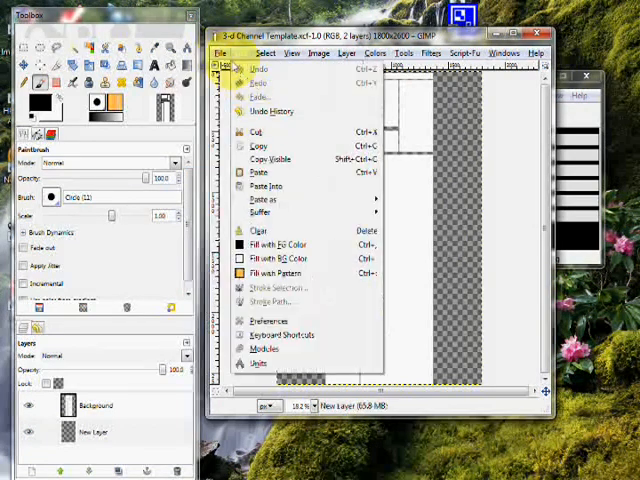
pyautogui.click(220, 52)
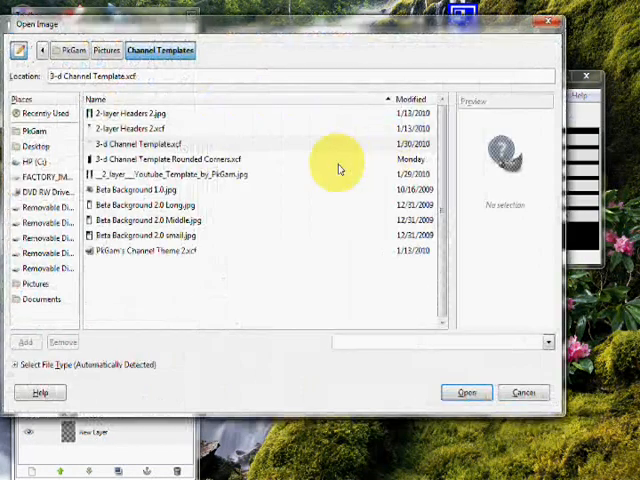
pyautogui.click(36, 284)
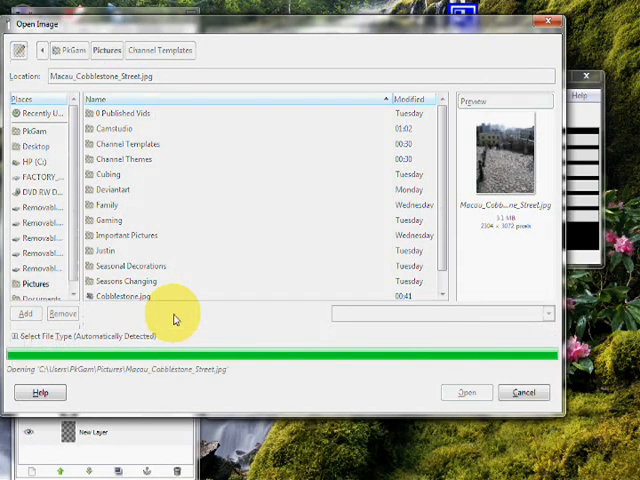
pyautogui.click(464, 392)
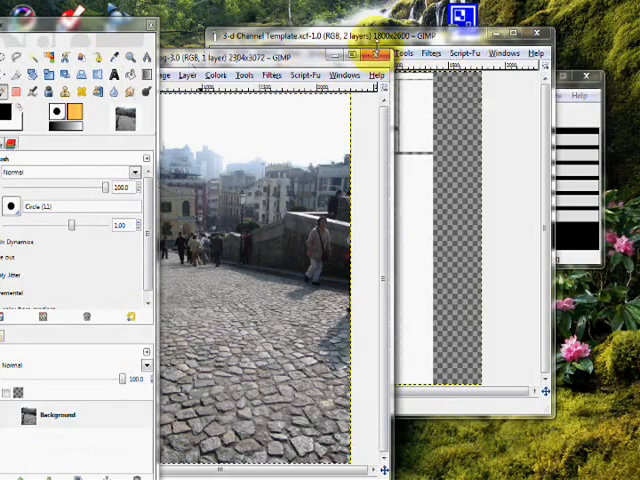
pyautogui.click(236, 52)
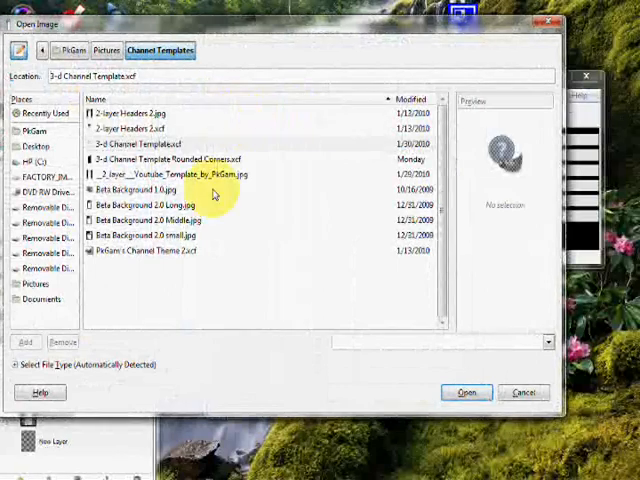
pyautogui.moveTo(28, 288)
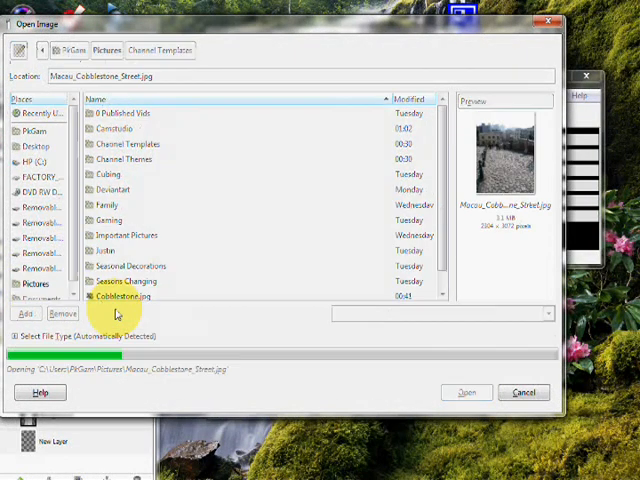
# Step: Add the cobblestone photo to the template as a new layer
pyautogui.click(464, 392)
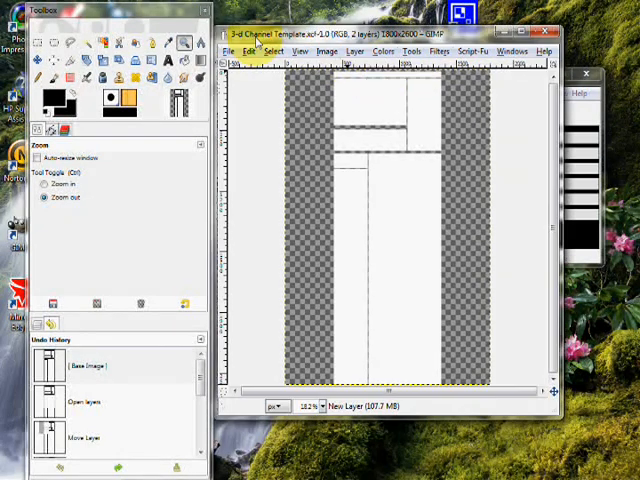
# Step: Add Cobblestone.jpg as a layer and move it to the template's top-left
pyautogui.click(248, 52)
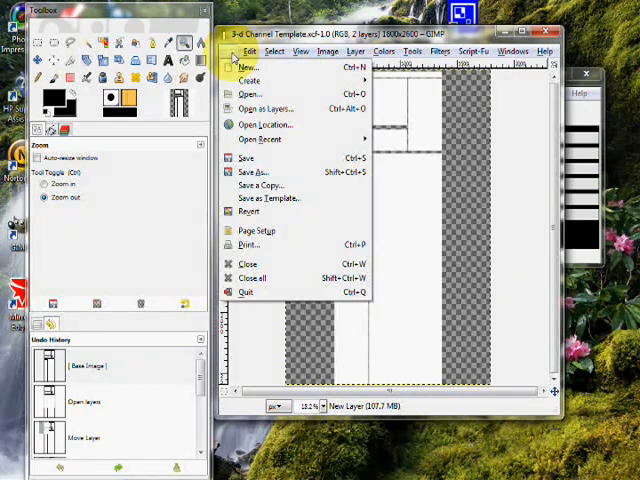
pyautogui.click(248, 92)
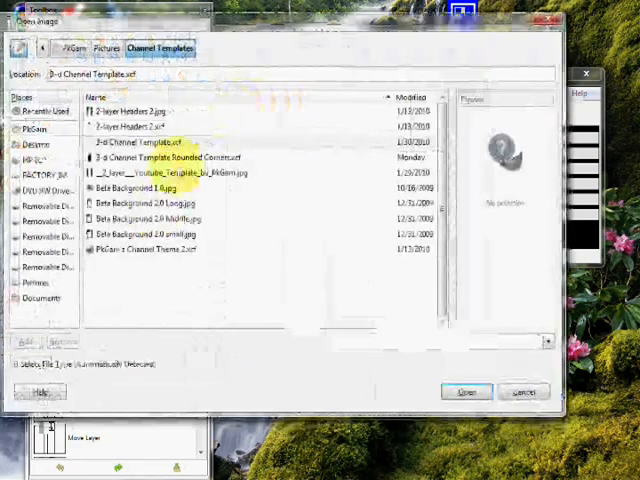
pyautogui.click(106, 48)
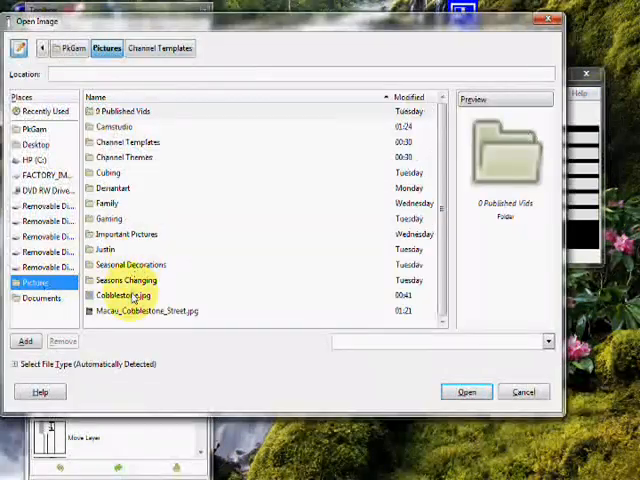
pyautogui.click(468, 392)
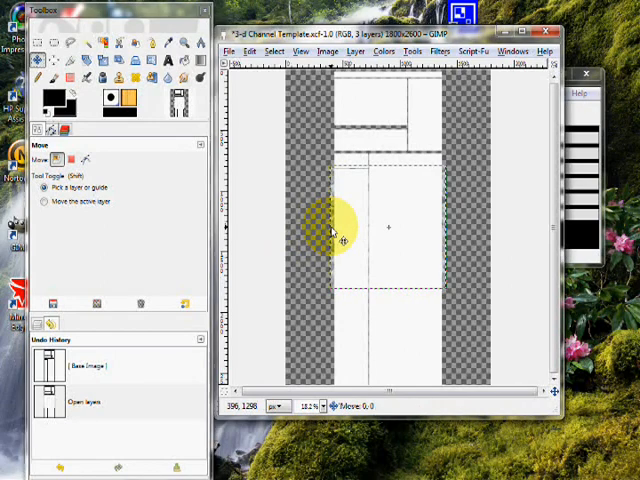
pyautogui.moveTo(340, 230); pyautogui.dragTo(276, 136)
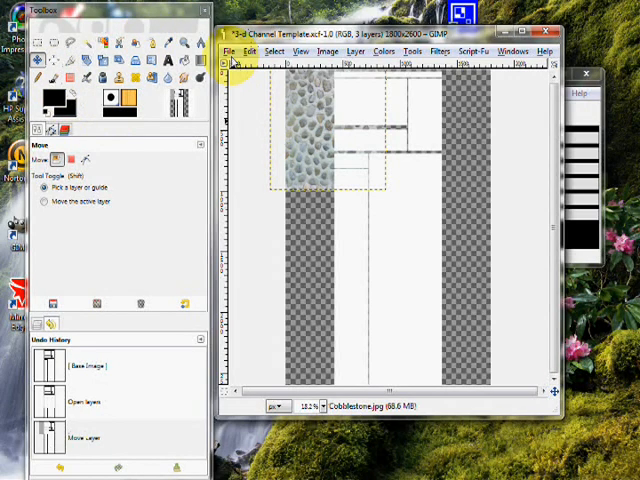
# Step: Add a second Cobblestone.jpg layer and position it across the top of the layout
pyautogui.click(232, 52)
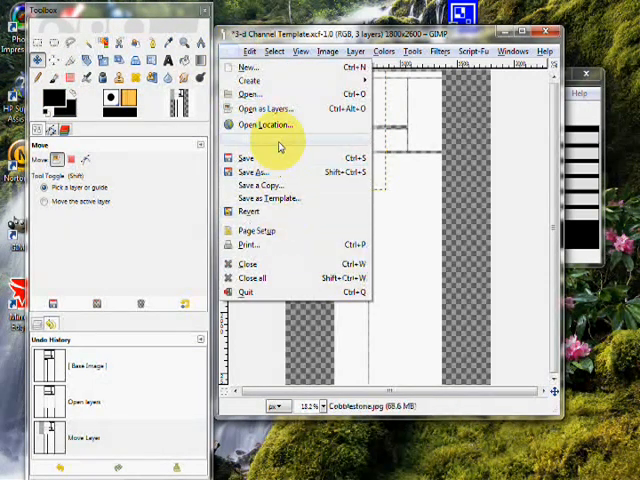
pyautogui.click(250, 80)
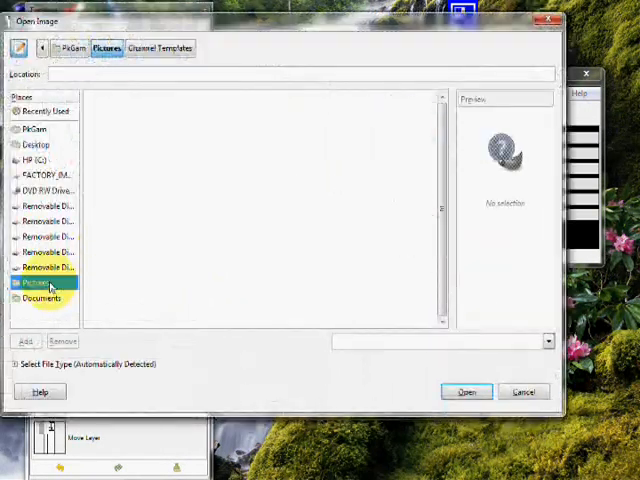
pyautogui.doubleClick(124, 296)
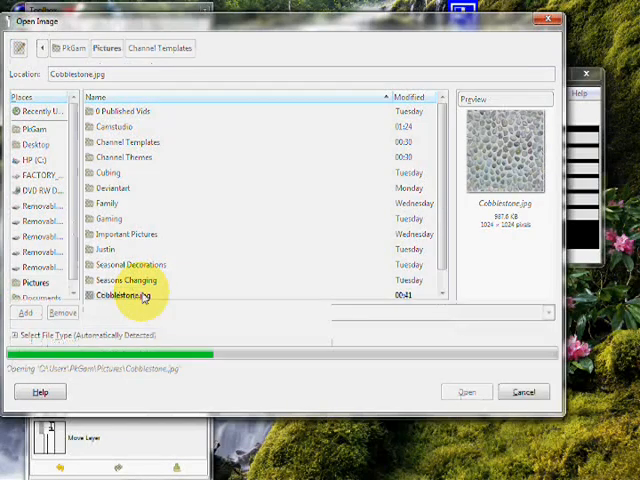
pyautogui.click(466, 392)
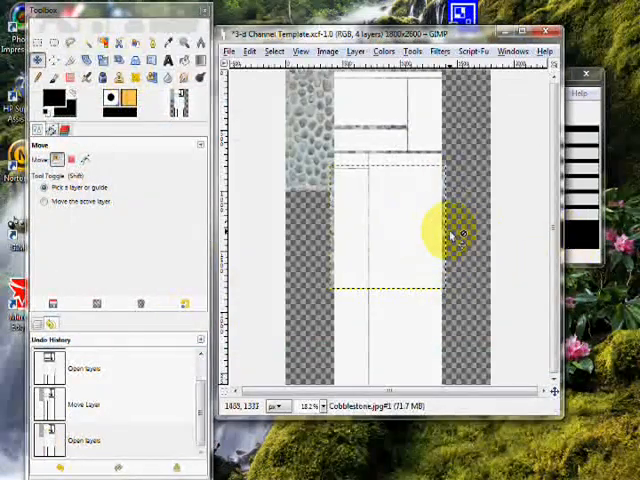
pyautogui.moveTo(460, 236); pyautogui.dragTo(516, 140)
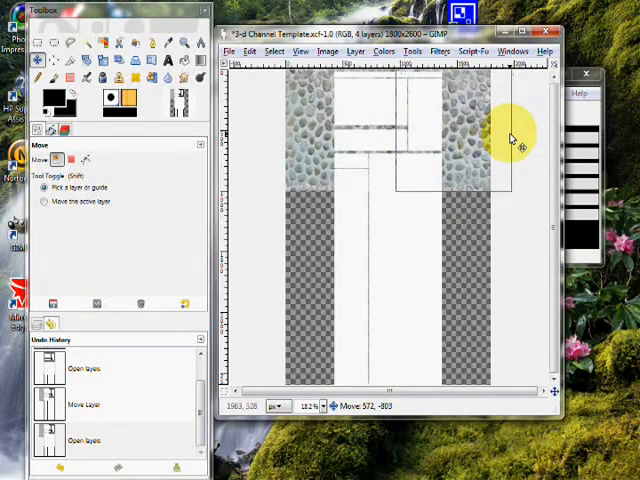
pyautogui.moveTo(512, 140); pyautogui.dragTo(480, 130)
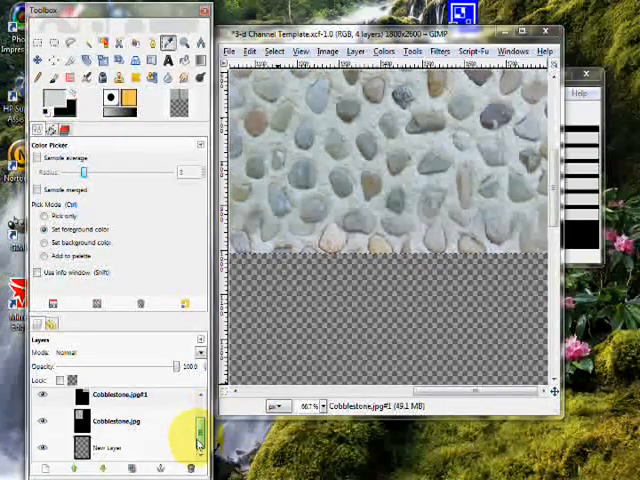
# Step: Select the new empty layer and pick a tool to adjust it behind the cobblestones
pyautogui.click(104, 444)
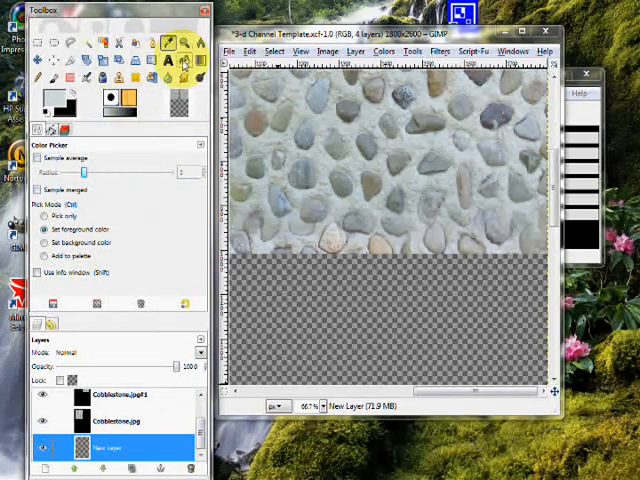
pyautogui.click(184, 62)
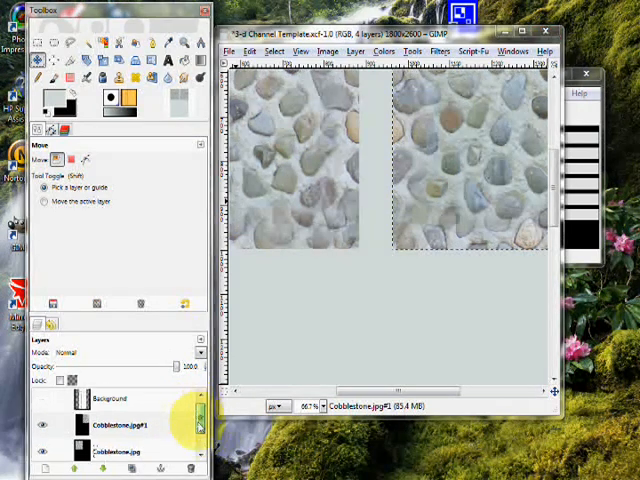
# Step: Merge the Cobblestone layer down into the background
pyautogui.rightClick(120, 404)
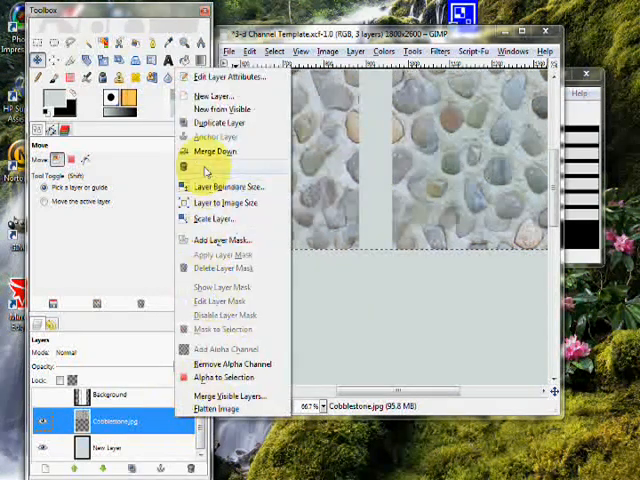
pyautogui.click(216, 152)
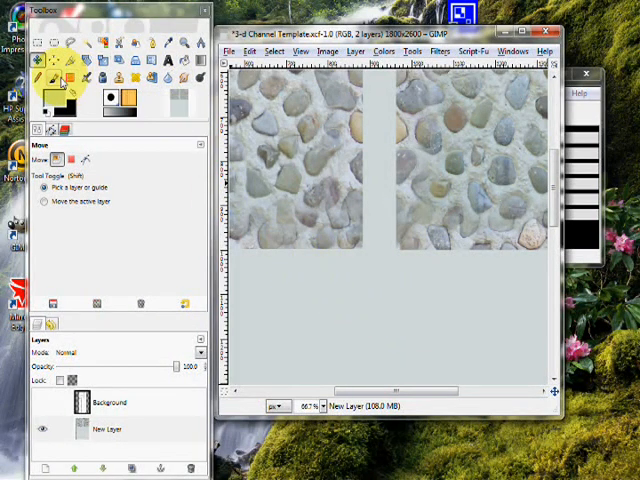
# Step: Switch to the Paintbrush tool
pyautogui.click(64, 62)
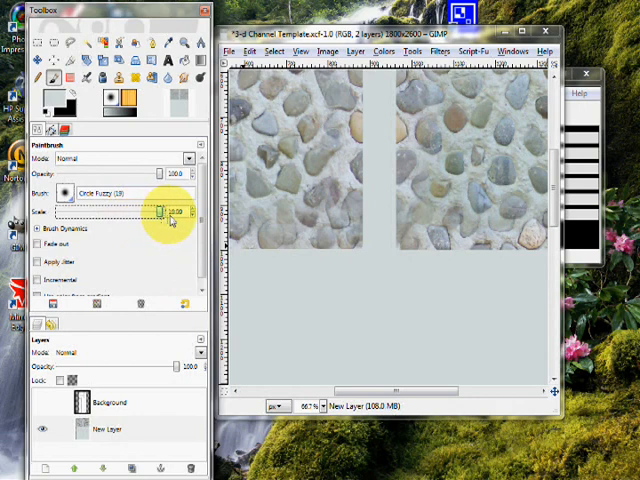
pyautogui.moveTo(380, 196)
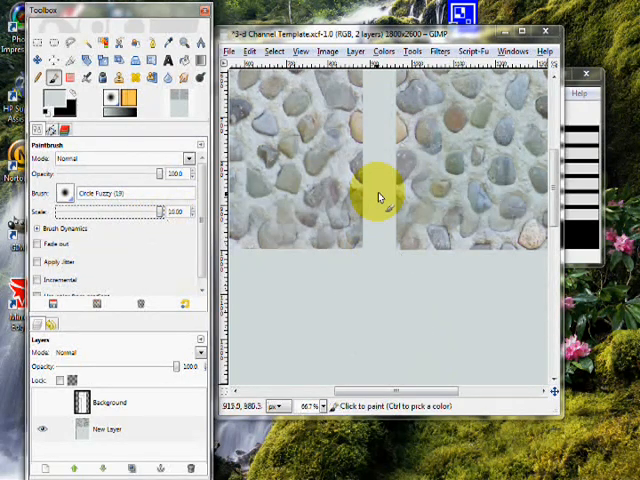
pyautogui.moveTo(384, 312)
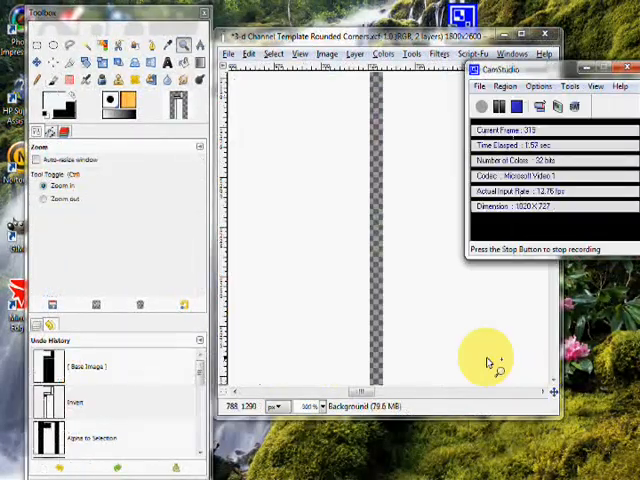
pyautogui.moveTo(350, 224)
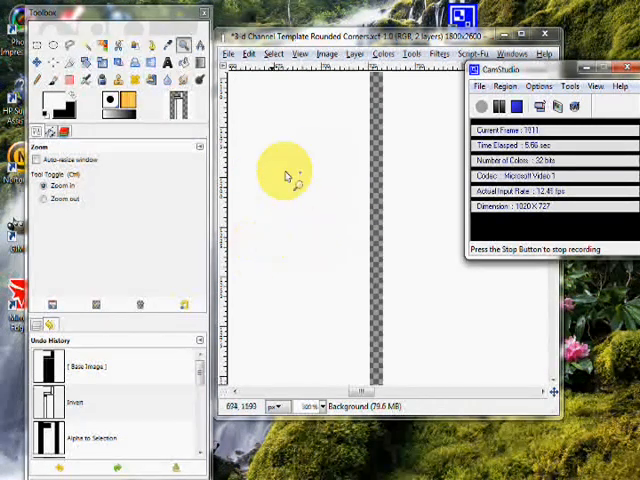
pyautogui.moveTo(64, 228)
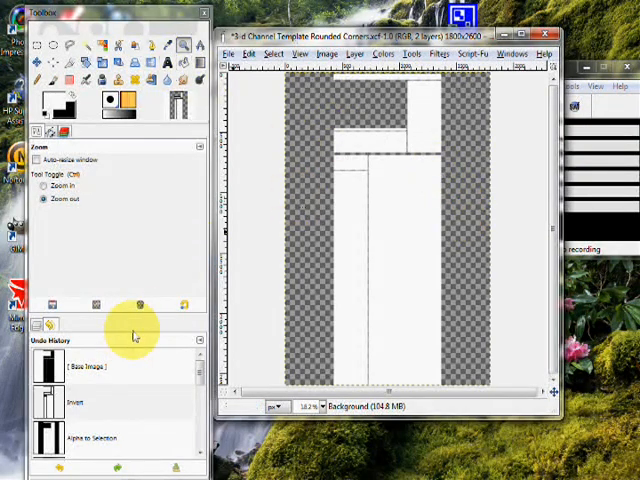
# Step: Add Cobblestone.jpg as a layer in the rounded-corners template and ready it for moving
pyautogui.click(234, 54)
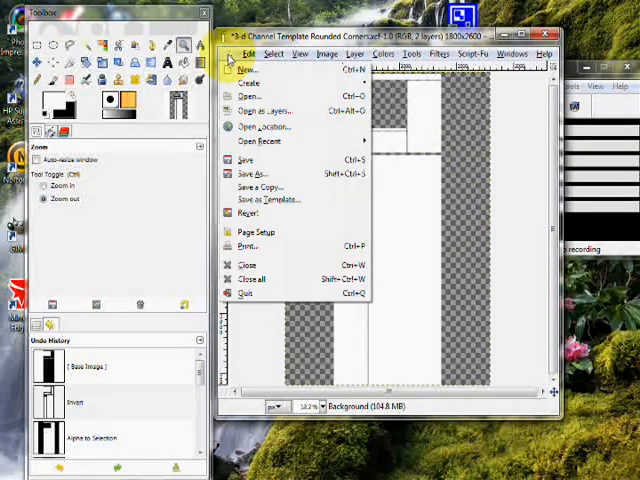
pyautogui.click(246, 82)
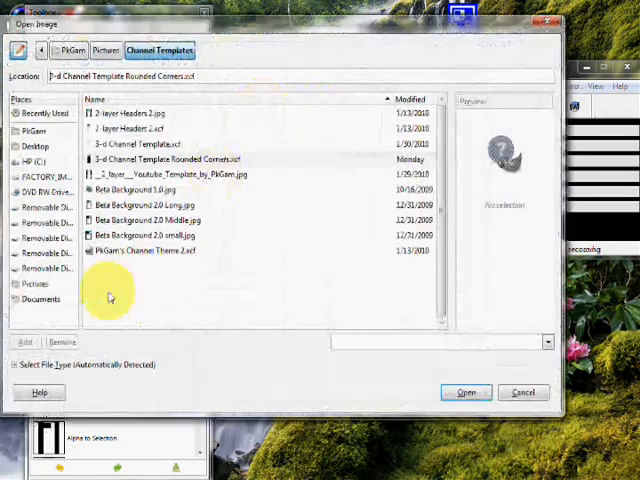
pyautogui.doubleClick(124, 296)
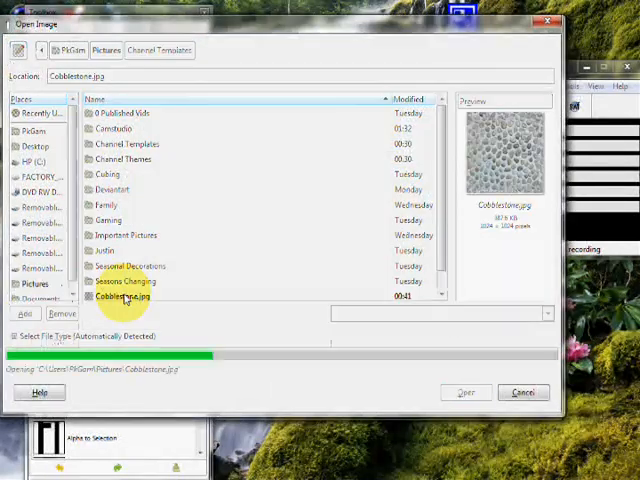
pyautogui.click(464, 392)
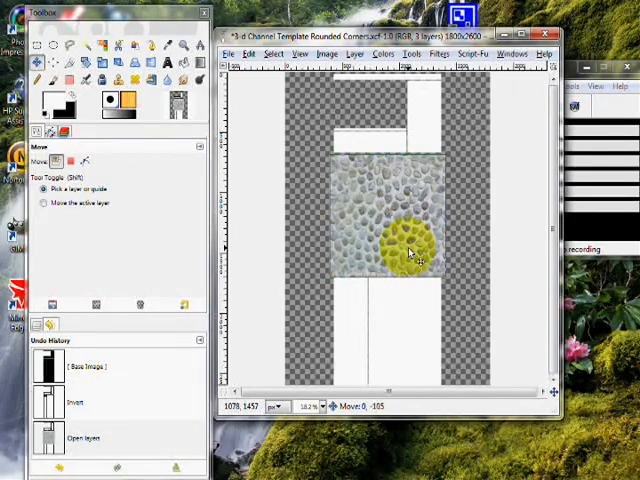
# Step: Move the cobblestone layer onto the top banner box above the Background layer
pyautogui.moveTo(410, 250); pyautogui.dragTo(410, 130)
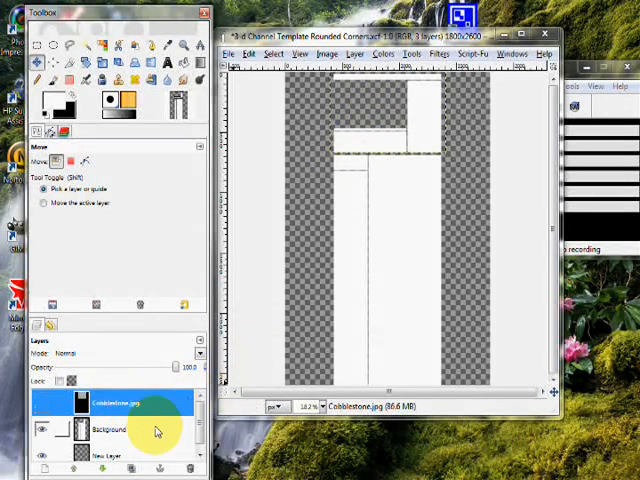
pyautogui.click(108, 428)
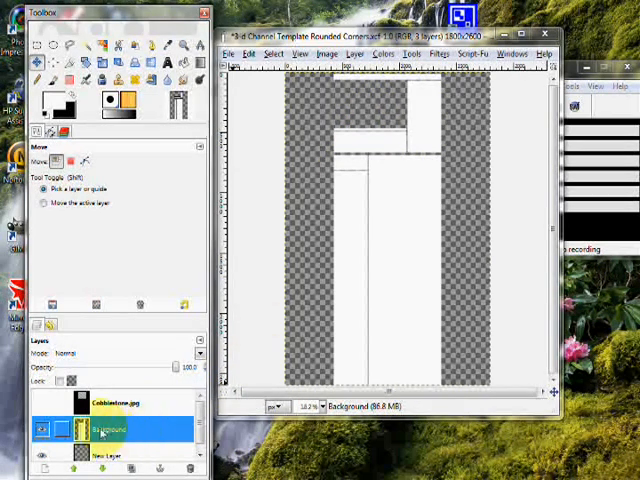
pyautogui.click(42, 428)
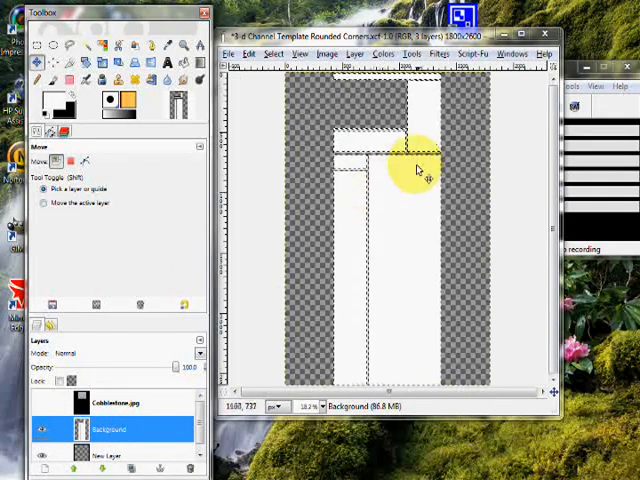
pyautogui.click(110, 402)
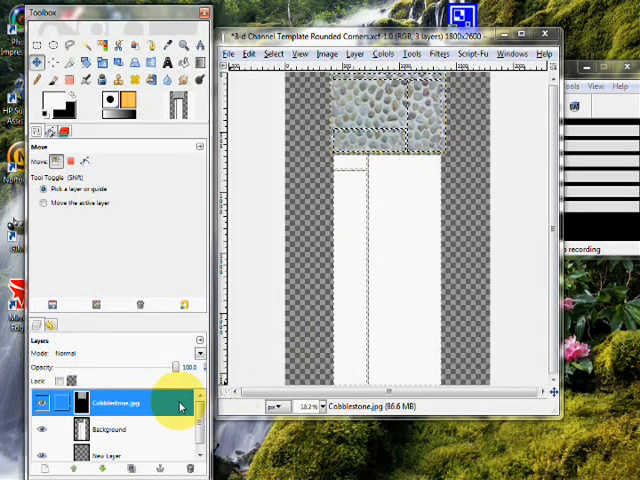
# Step: Apply a layer command to the Cobblestone layer so the top banner shows plain again
pyautogui.rightClick(112, 404)
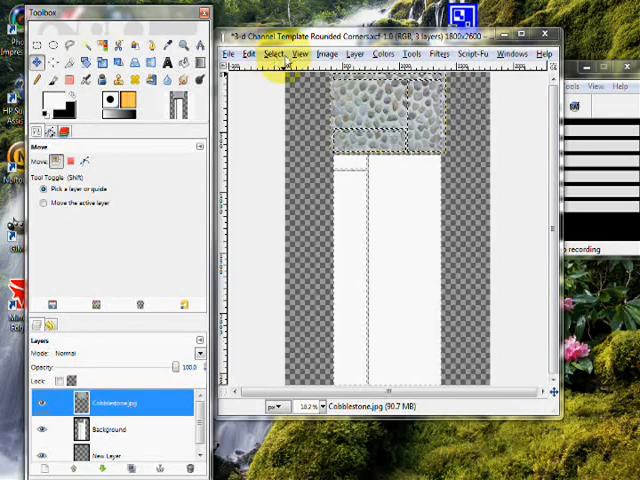
pyautogui.click(272, 54)
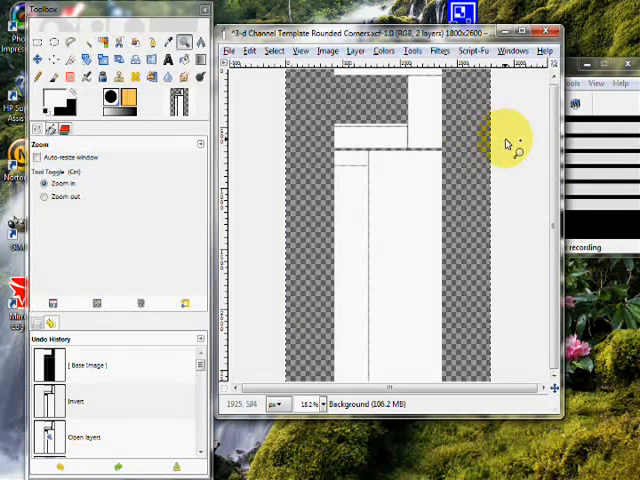
pyautogui.moveTo(500, 116)
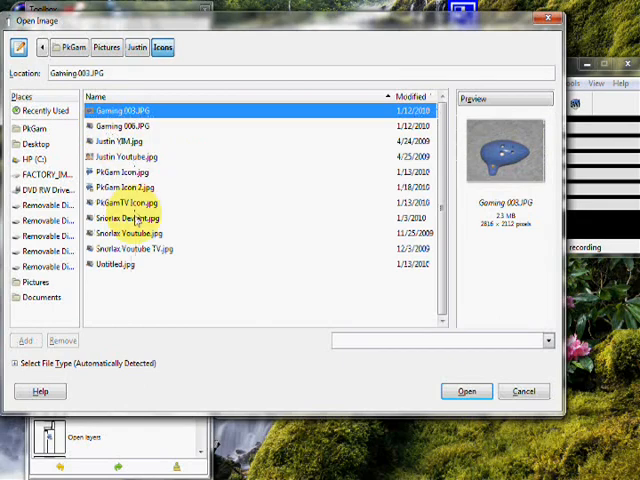
# Step: Bring PkGam Icon 2.jpg into the channel template as a new layer
pyautogui.click(130, 204)
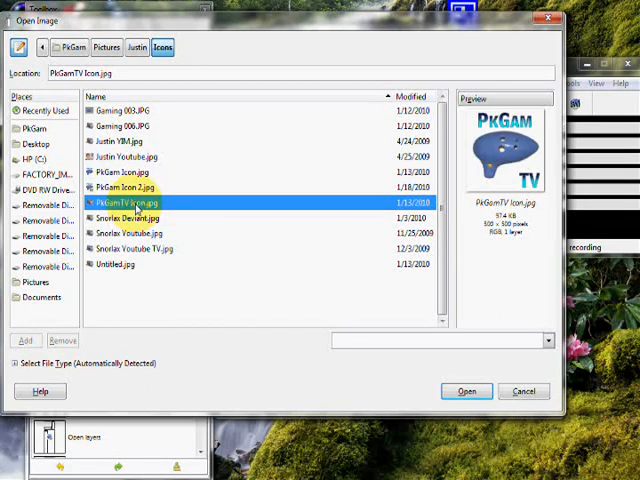
pyautogui.click(130, 188)
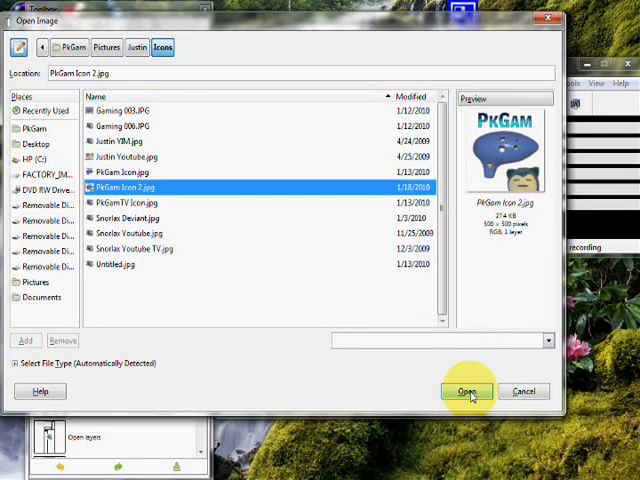
pyautogui.click(468, 392)
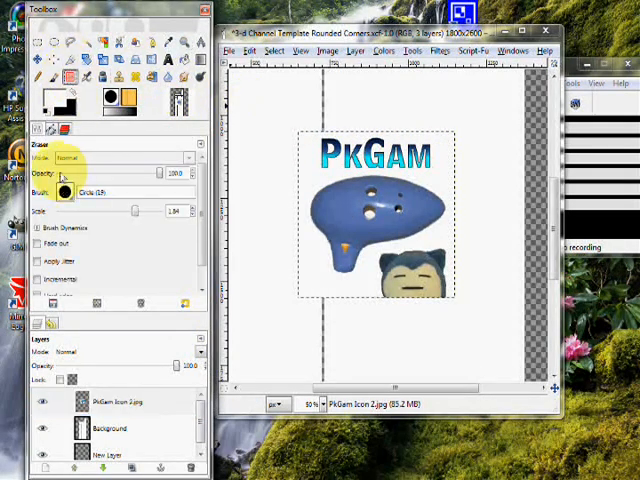
# Step: Erase the PkGam lettering and blue ocarina, leaving only Snorlax on the icon layer
pyautogui.click(64, 192)
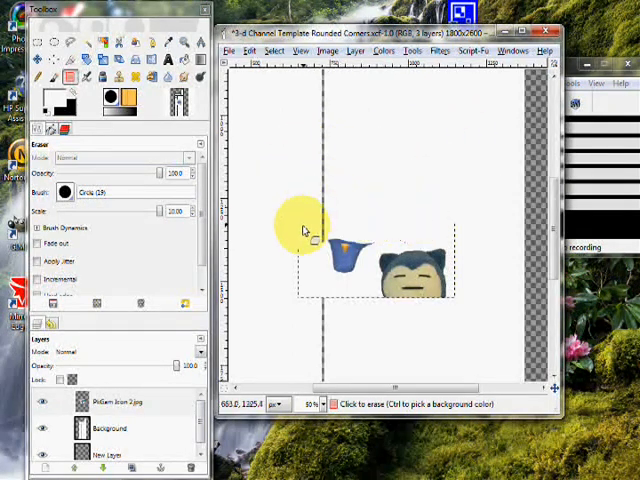
pyautogui.moveTo(304, 230); pyautogui.dragTo(364, 300)
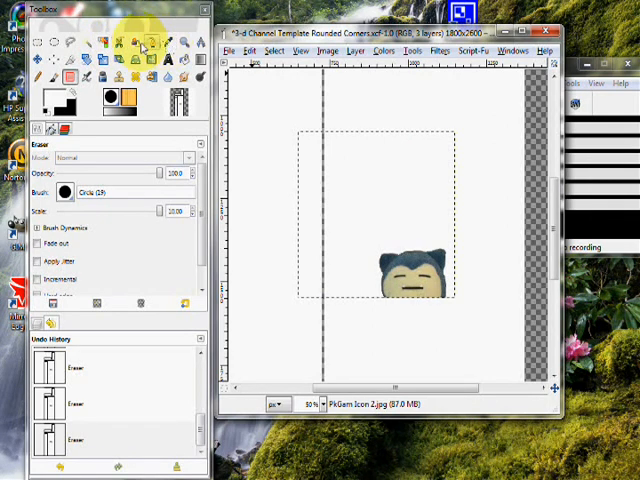
# Step: Trace Snorlax's outline with a few Paths anchor points along its edge
pyautogui.click(144, 42)
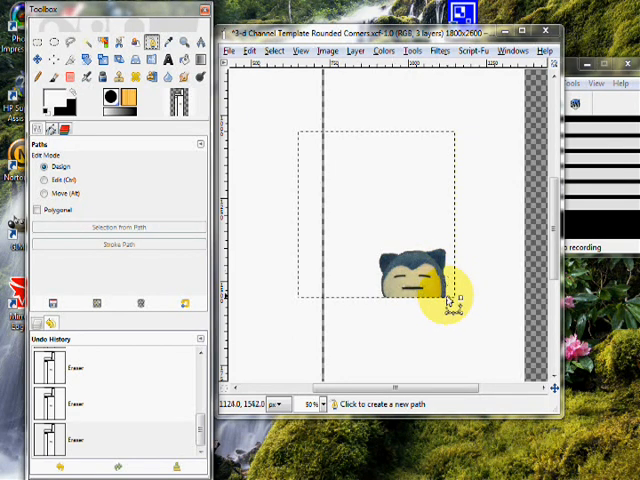
pyautogui.click(450, 296)
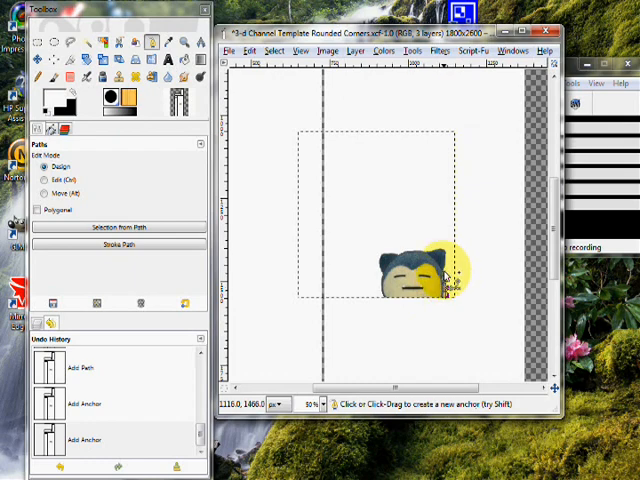
pyautogui.click(440, 280)
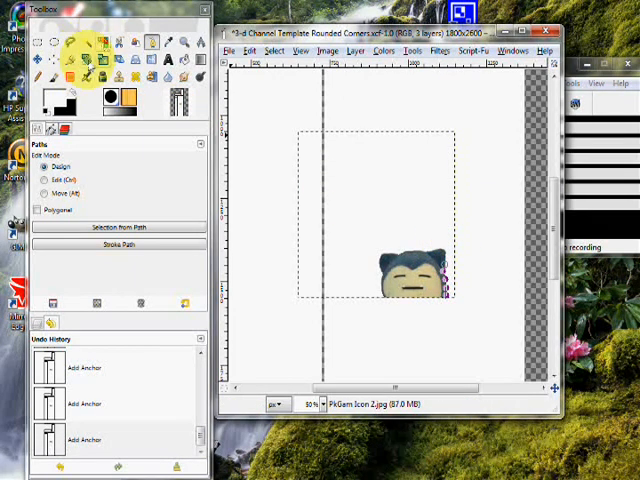
pyautogui.click(84, 56)
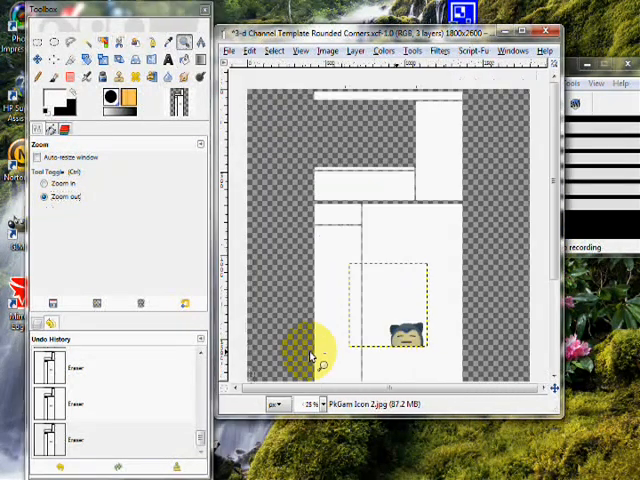
pyautogui.moveTo(420, 104)
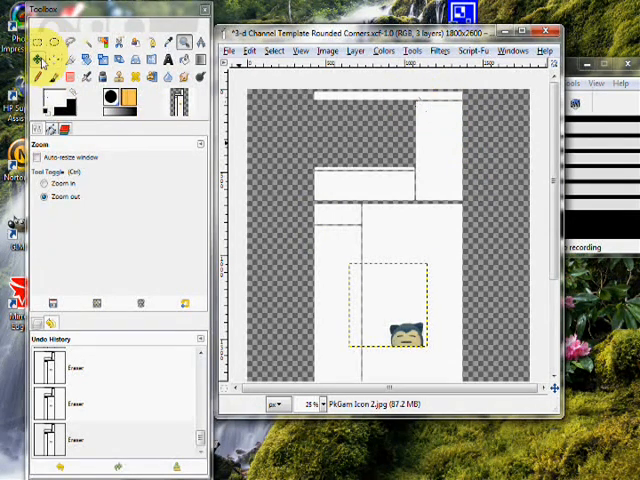
# Step: Move the Snorlax icon layer up onto the template's top banner area
pyautogui.click(48, 44)
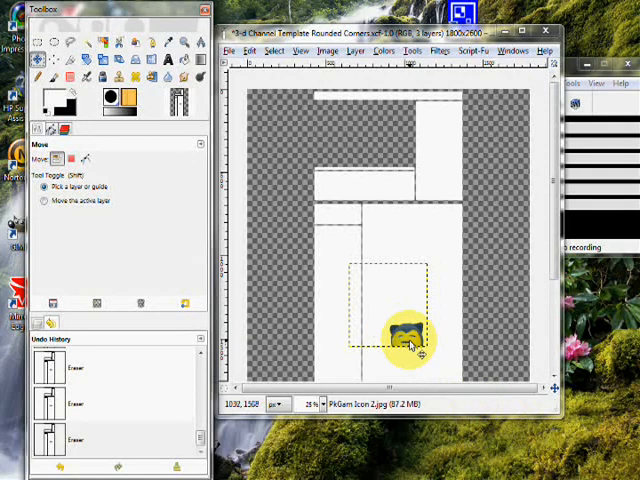
pyautogui.moveTo(404, 340); pyautogui.dragTo(430, 130)
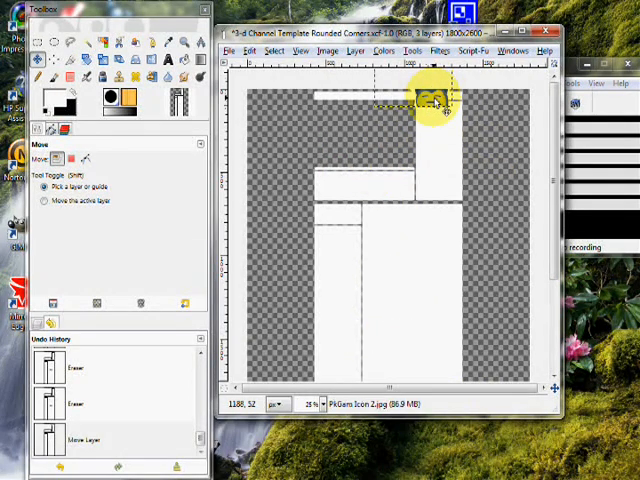
pyautogui.moveTo(438, 98); pyautogui.dragTo(364, 156)
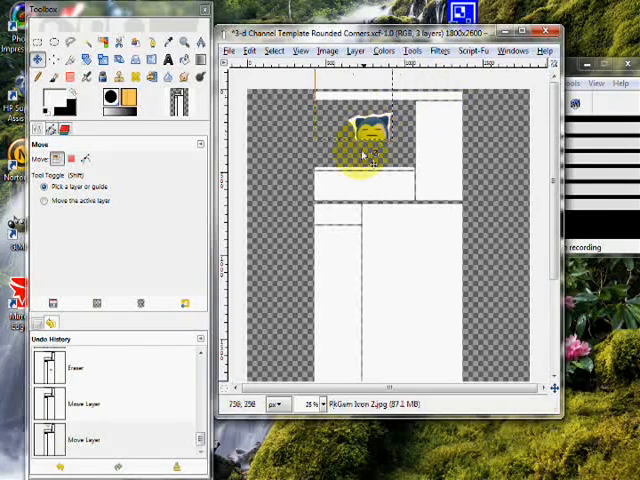
pyautogui.click(84, 76)
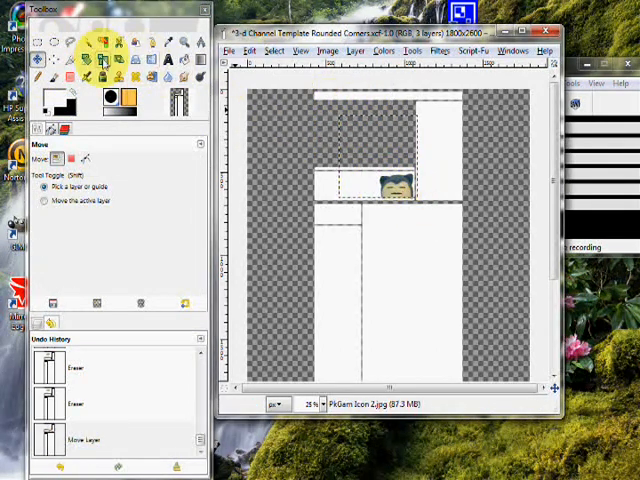
pyautogui.moveTo(100, 62)
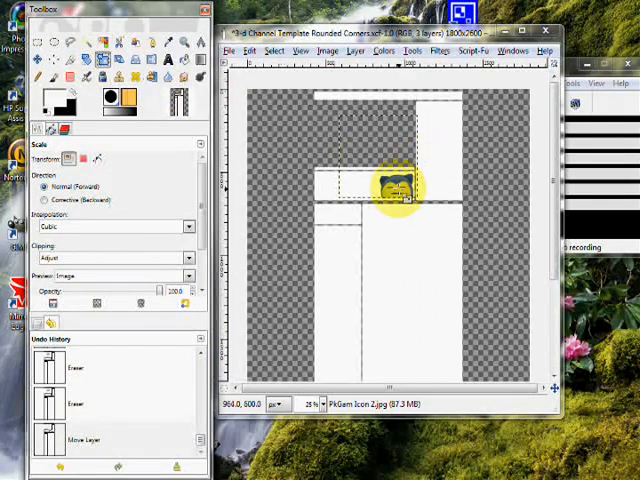
# Step: Scale the Snorlax icon layer down to 128 × 128 pixels
pyautogui.click(390, 184)
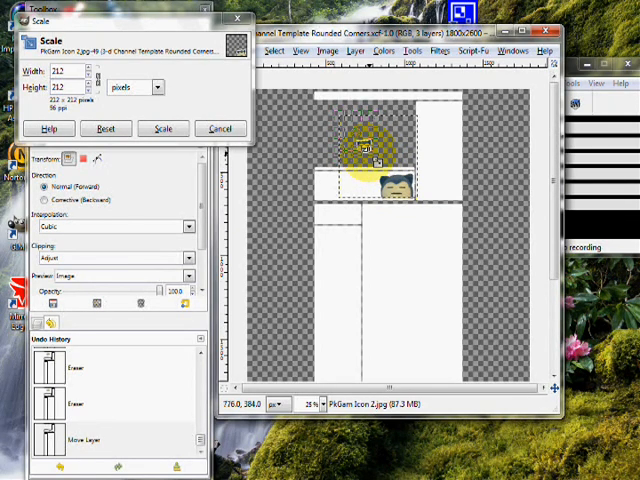
pyautogui.click(164, 128)
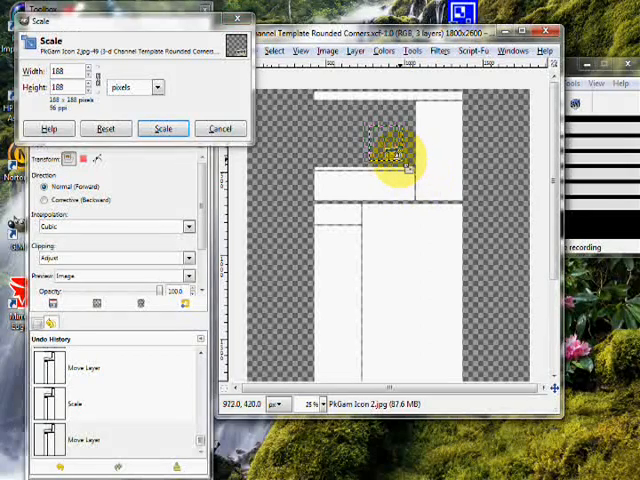
pyautogui.click(164, 128)
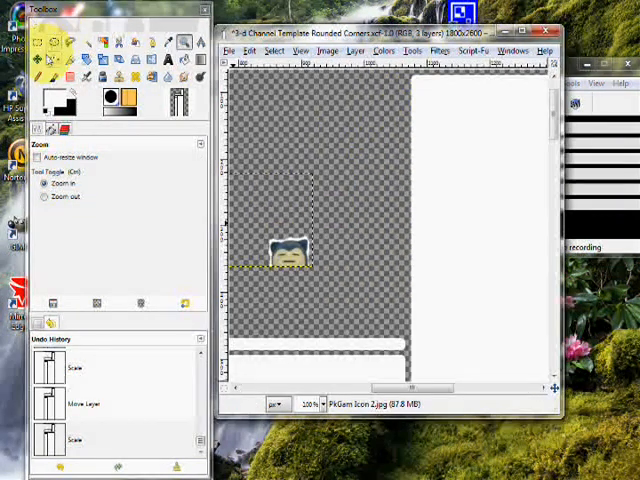
# Step: Zoom in on the scaled Snorlax icon and clear the current selection
pyautogui.moveTo(290, 256); pyautogui.dragTo(440, 104)
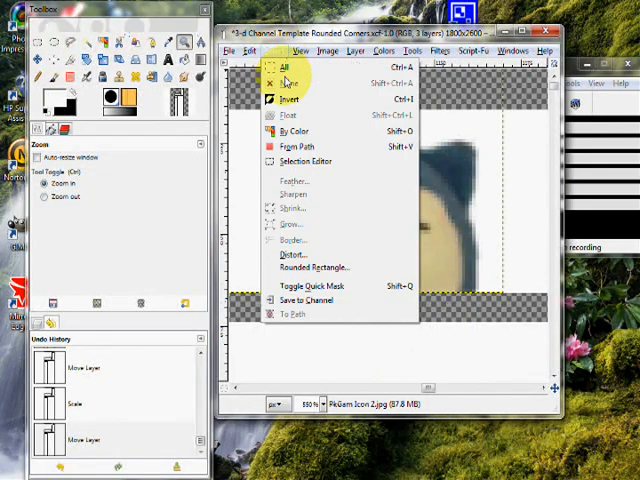
pyautogui.click(288, 82)
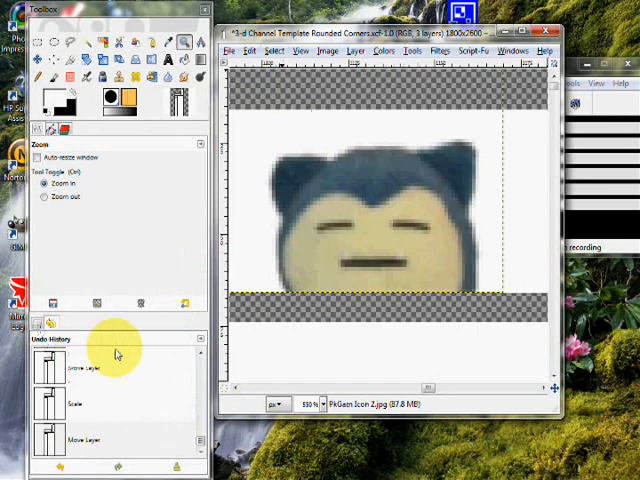